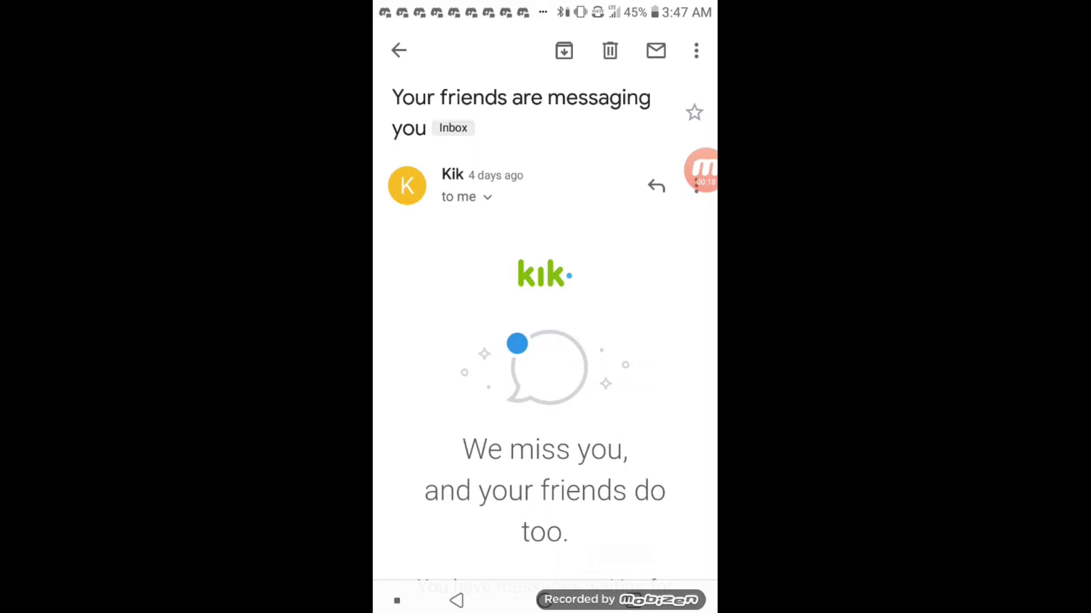
Step: Read through the Kik, YouTube copyright and FaceApp cancellation emails and return to the message list
{"action": "scroll", "scroll_direction": "down", "scroll_amount": 3}
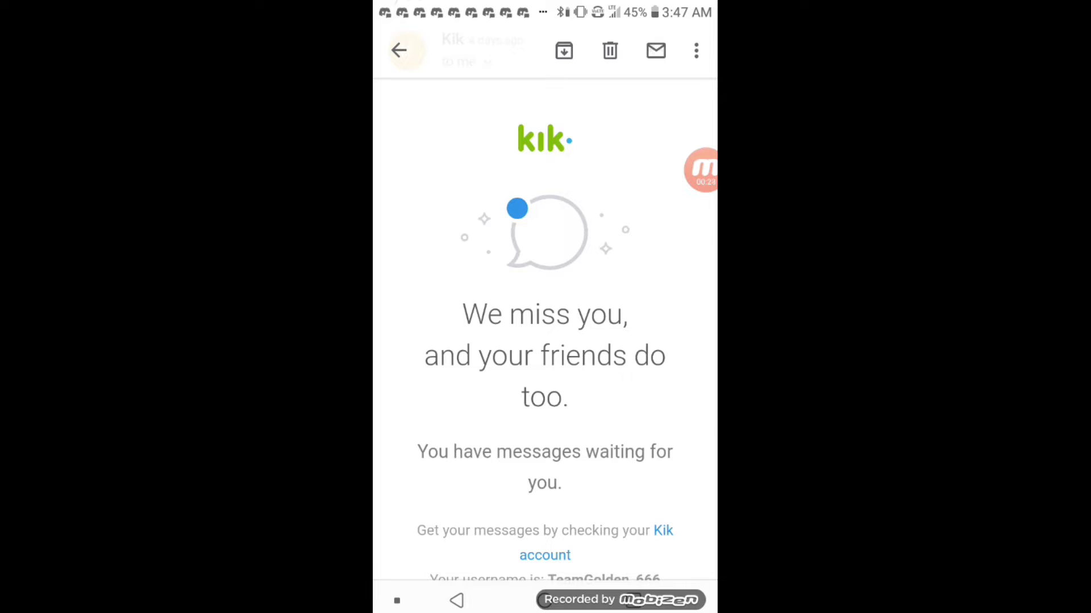
{"action": "scroll", "scroll_direction": "down", "scroll_amount": 3}
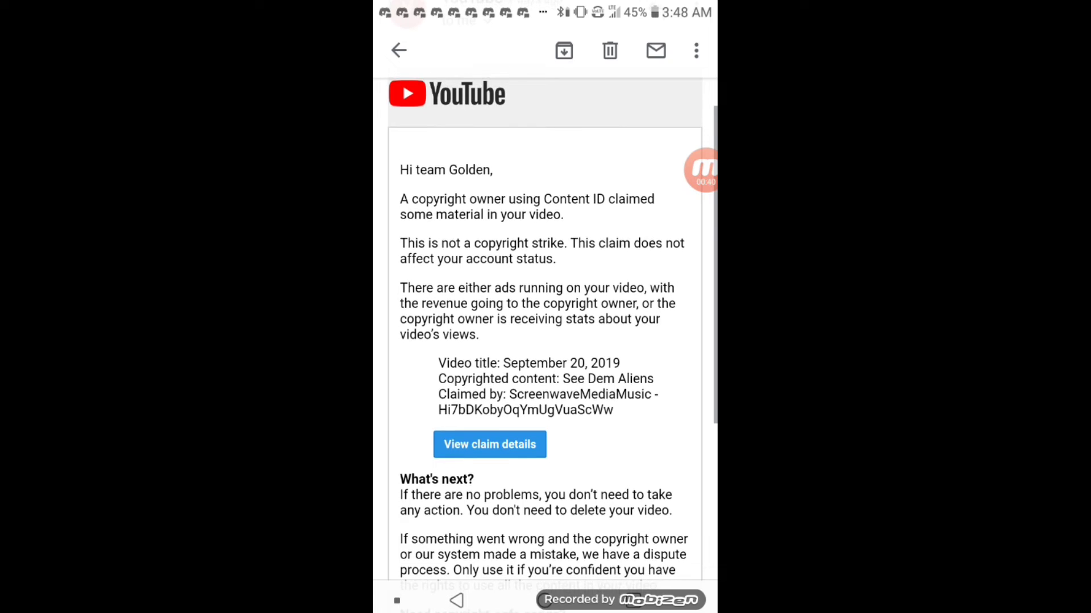
{"action": "scroll", "scroll_direction": "down", "scroll_amount": 3}
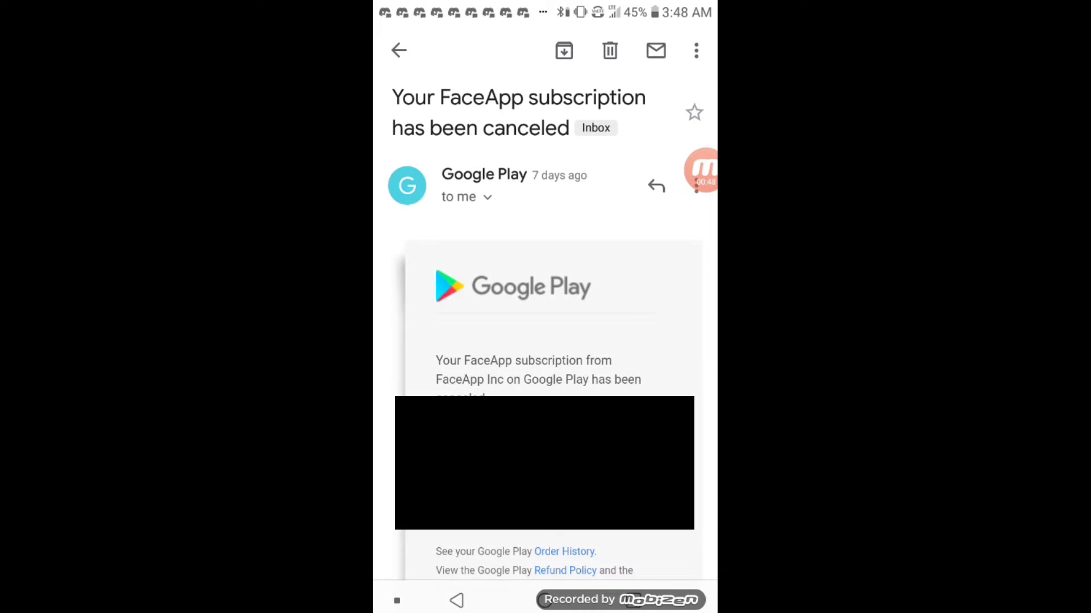
{"action": "scroll", "scroll_direction": "down", "scroll_amount": 3}
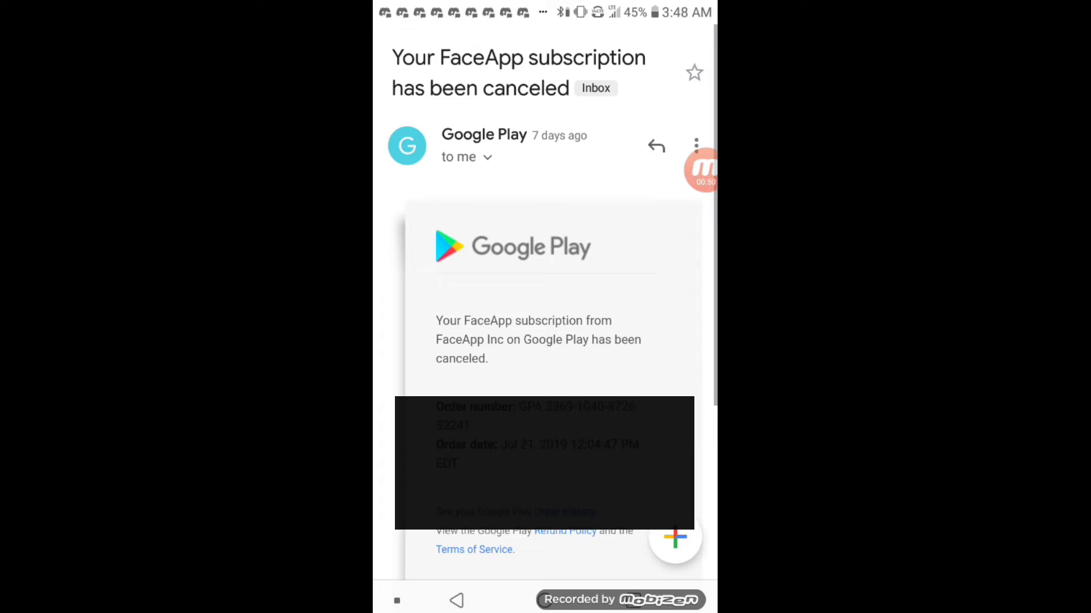
{"action": "left_click", "coordinate": [465, 599]}
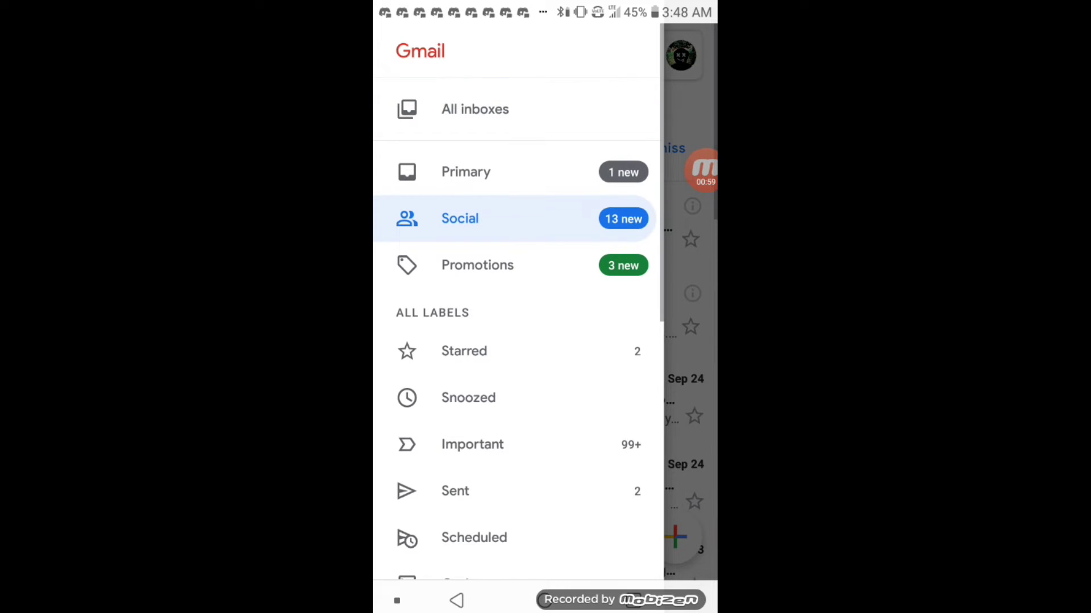
Step: In the Important label, read Instagram's Verify Your Account email and open the YouTube Creators September newsletter
{"action": "left_click", "coordinate": [473, 445]}
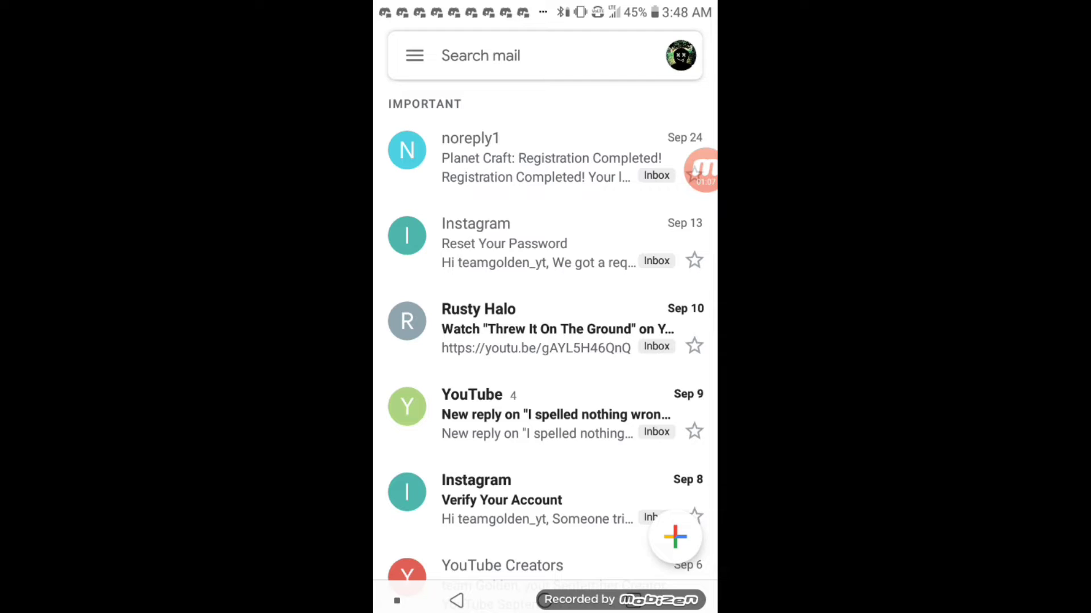
{"action": "left_click", "coordinate": [504, 243]}
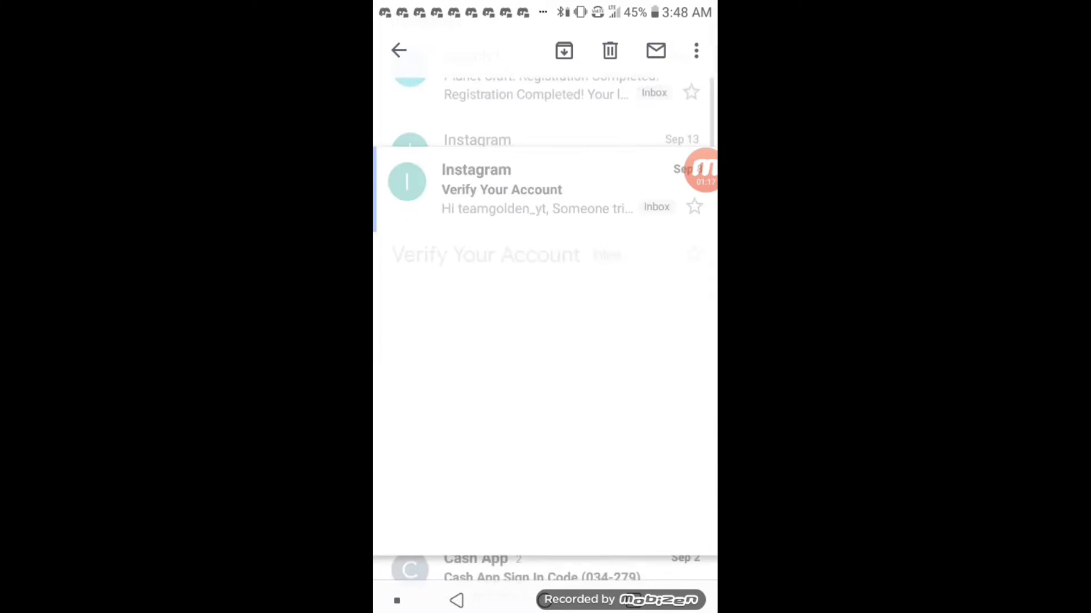
{"action": "left_click", "coordinate": [502, 190]}
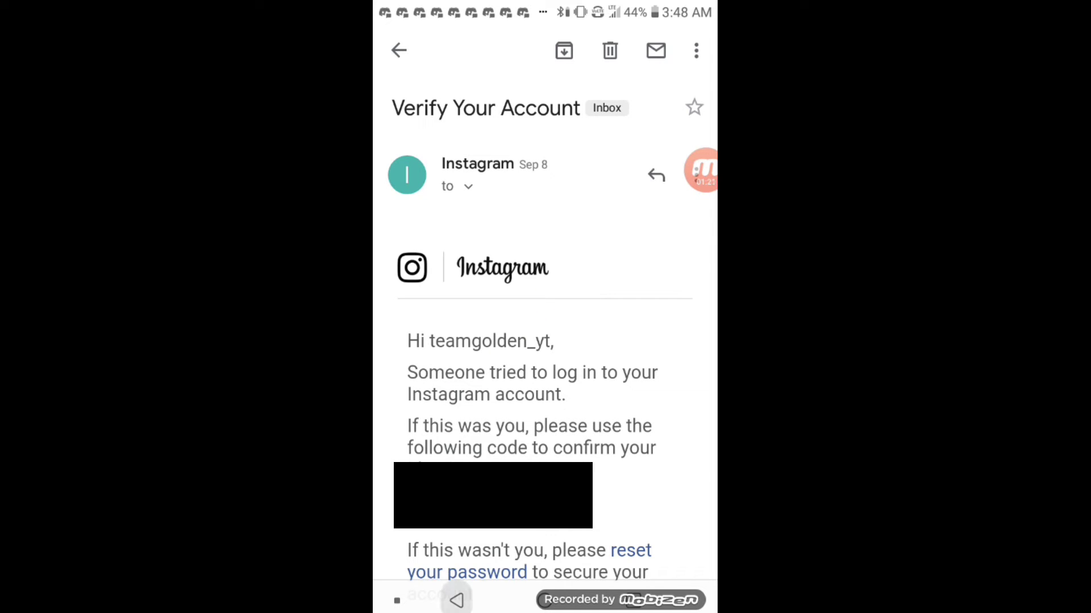
{"action": "left_click", "coordinate": [398, 50]}
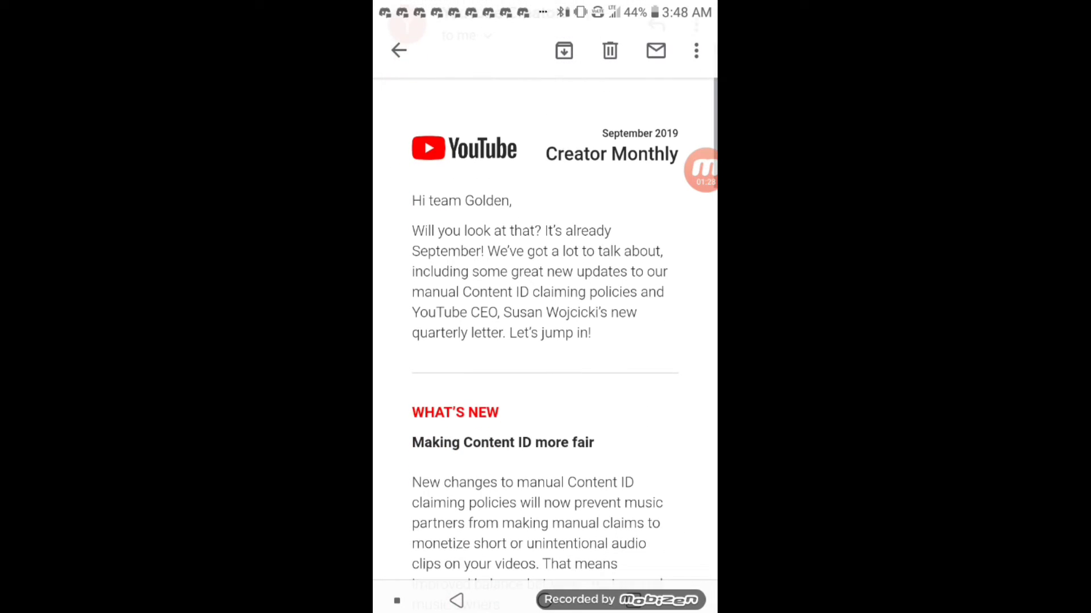
Step: Finish reading the Creator Monthly newsletter and return to the Primary inbox
{"action": "scroll", "scroll_direction": "down", "scroll_amount": 3}
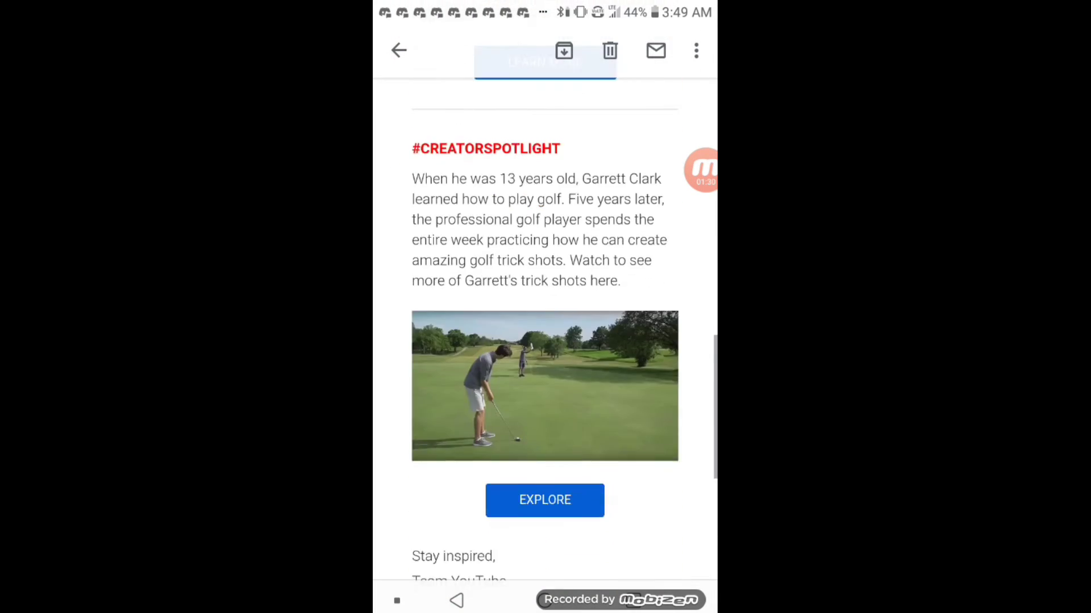
{"action": "scroll", "scroll_direction": "down", "scroll_amount": 3}
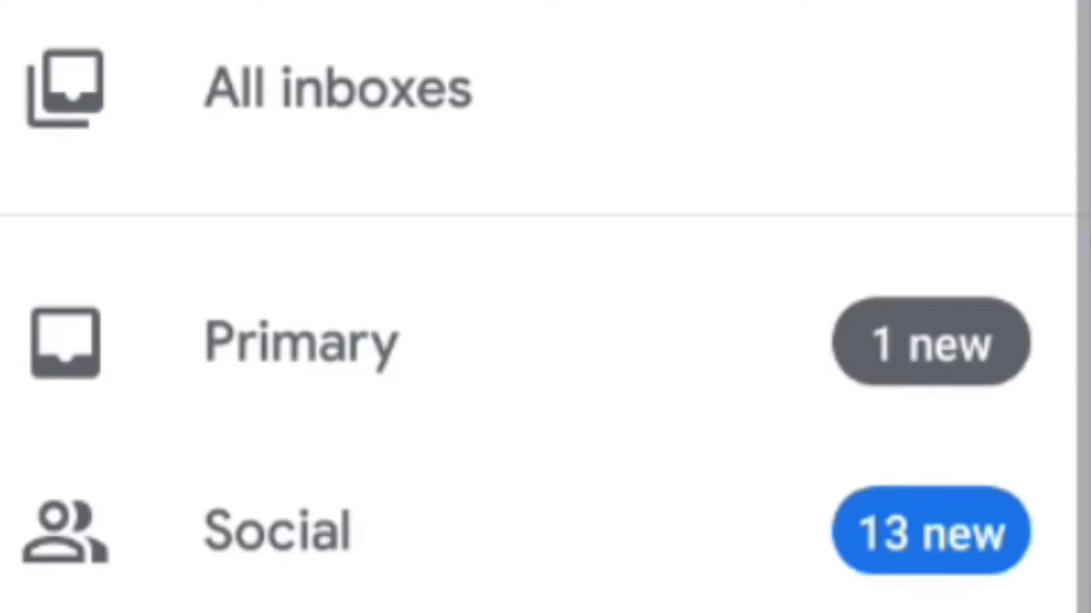
{"action": "left_click", "coordinate": [274, 532]}
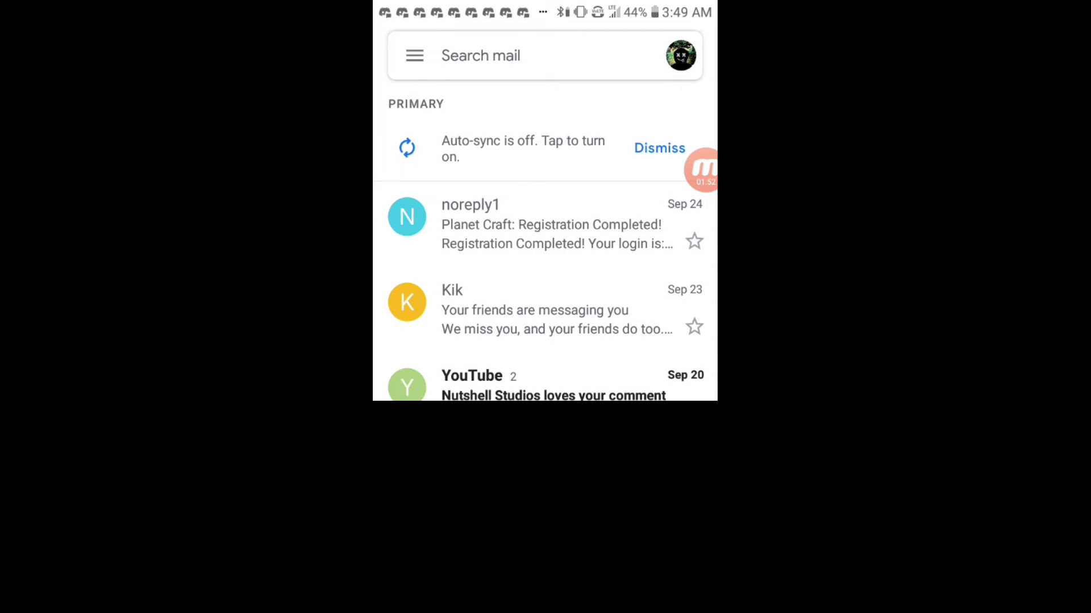
Step: Scroll the Primary inbox and read the YouTube Premium membership canceled email
{"action": "scroll", "scroll_direction": "down", "scroll_amount": 3}
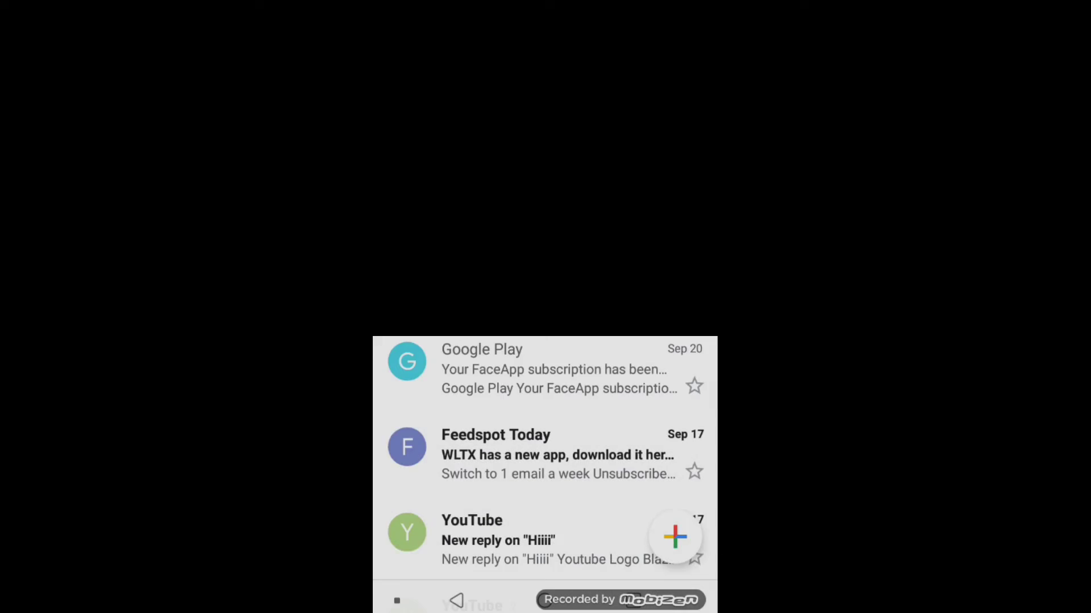
{"action": "scroll", "scroll_direction": "down", "scroll_amount": 3}
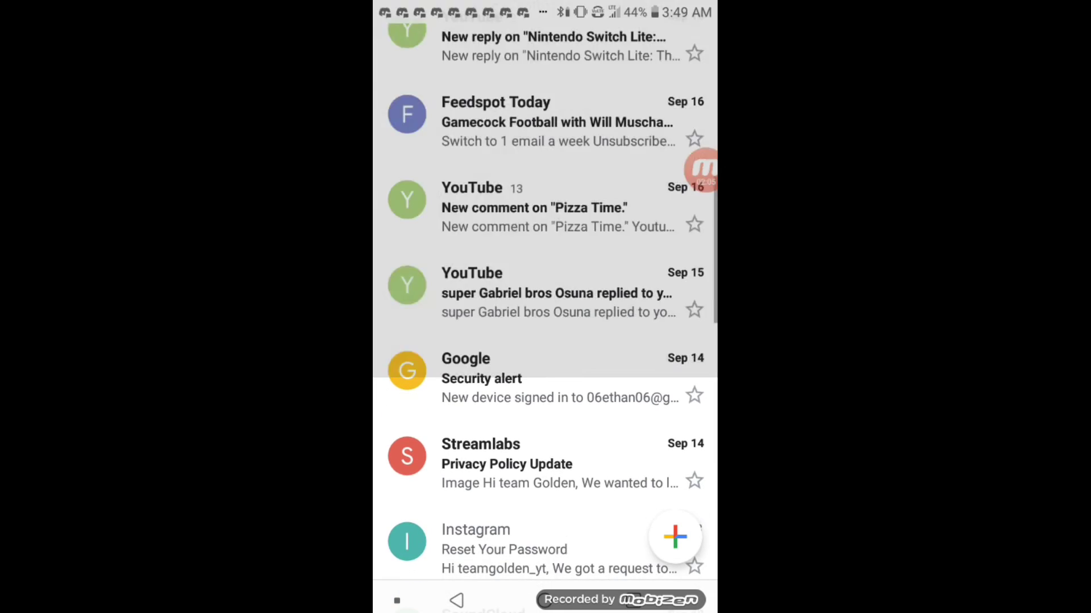
{"action": "scroll", "scroll_direction": "down", "scroll_amount": 3}
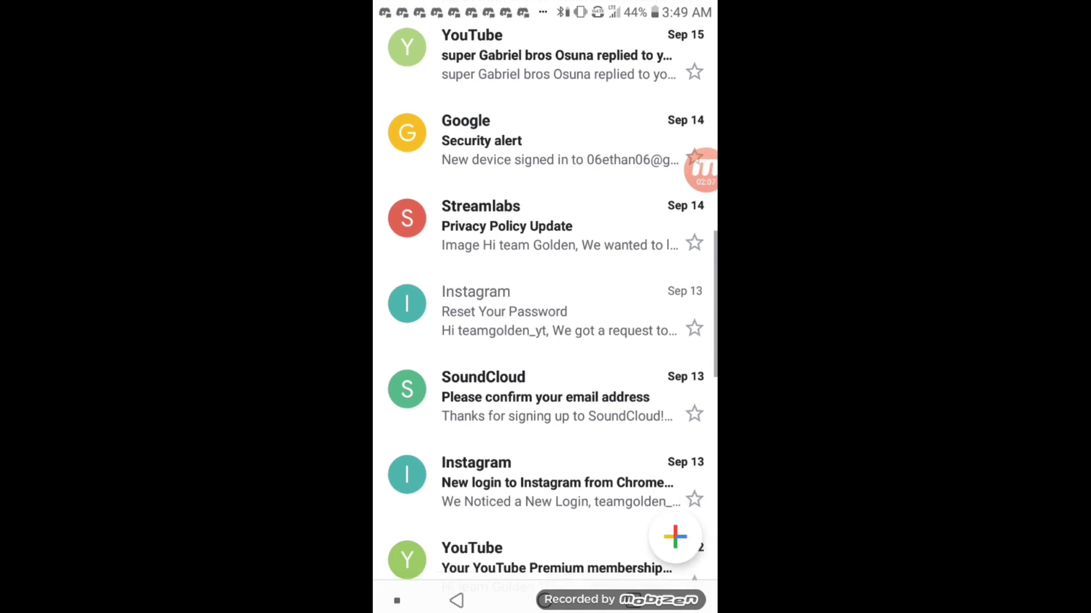
{"action": "scroll", "scroll_direction": "down", "scroll_amount": 3}
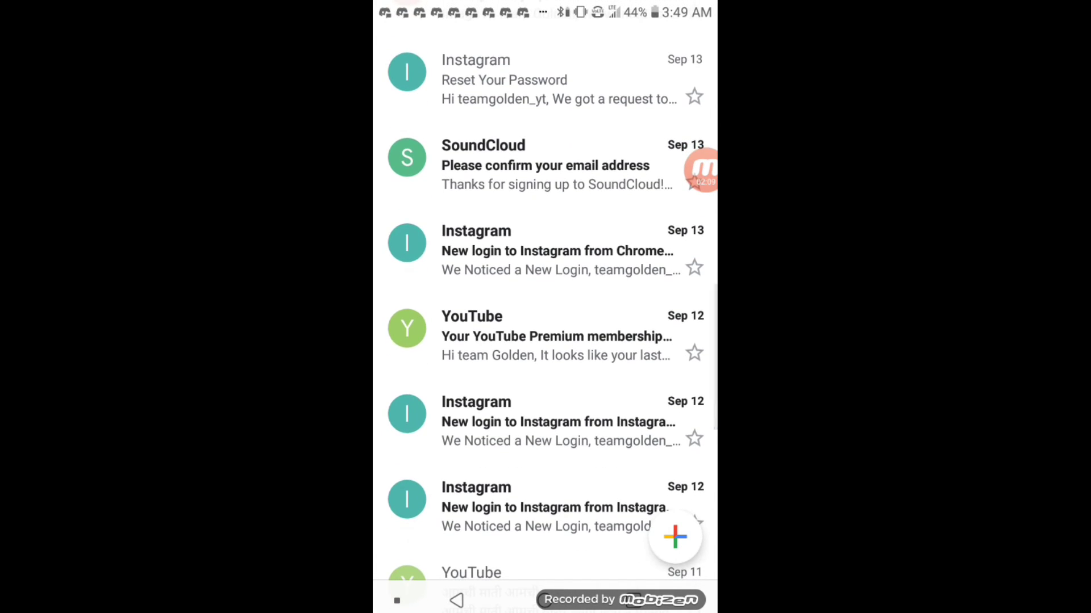
{"action": "left_click", "coordinate": [554, 336]}
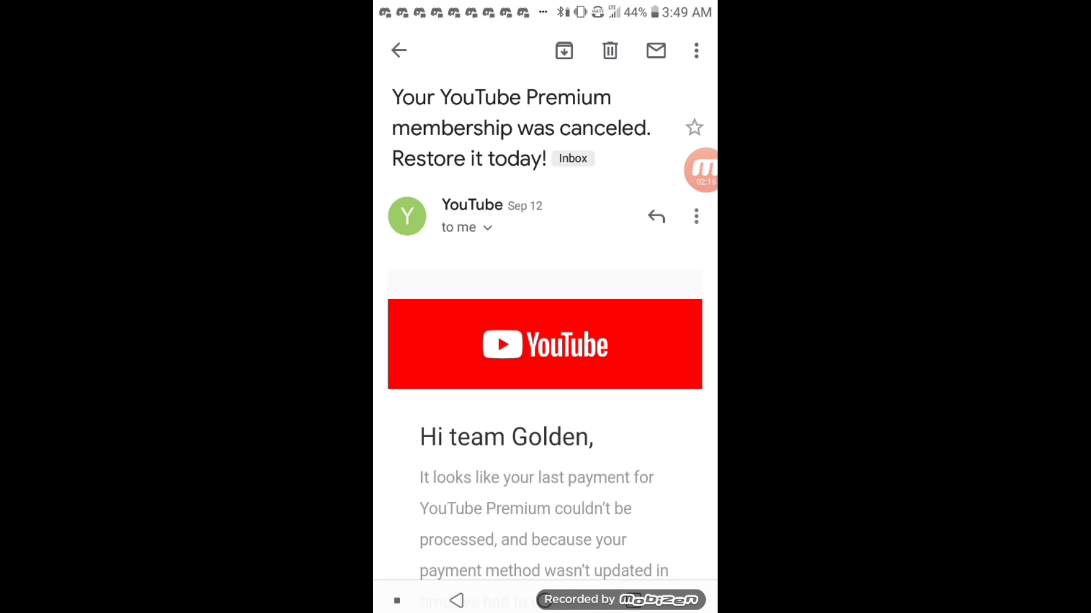
{"action": "scroll", "scroll_direction": "down", "scroll_amount": 3}
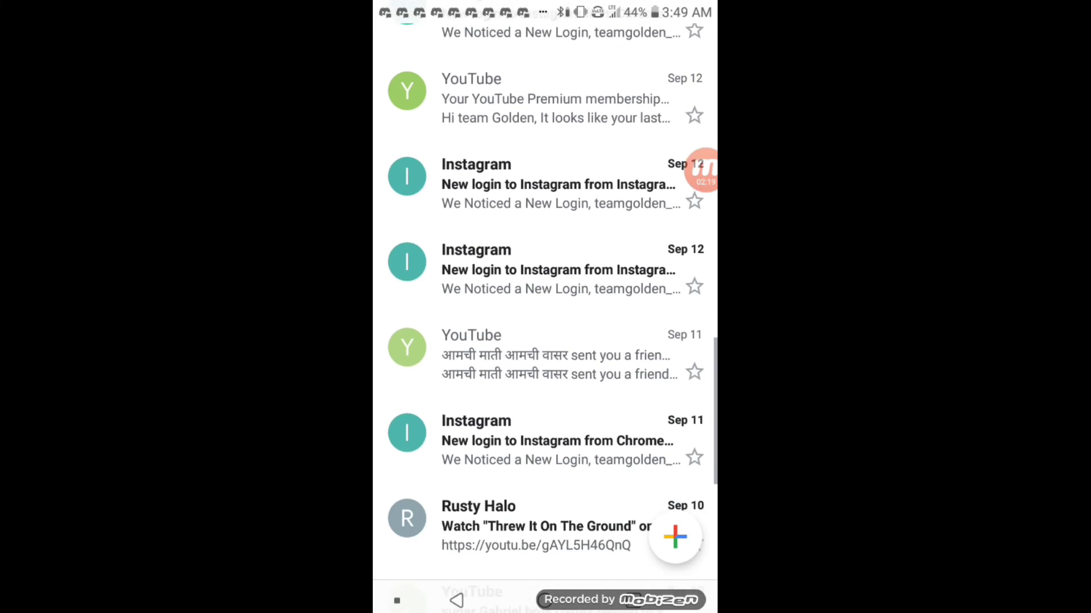
Step: Read the YouTube friend request email, then open the YouTube reply about IT'S CHEX
{"action": "left_click", "coordinate": [549, 354]}
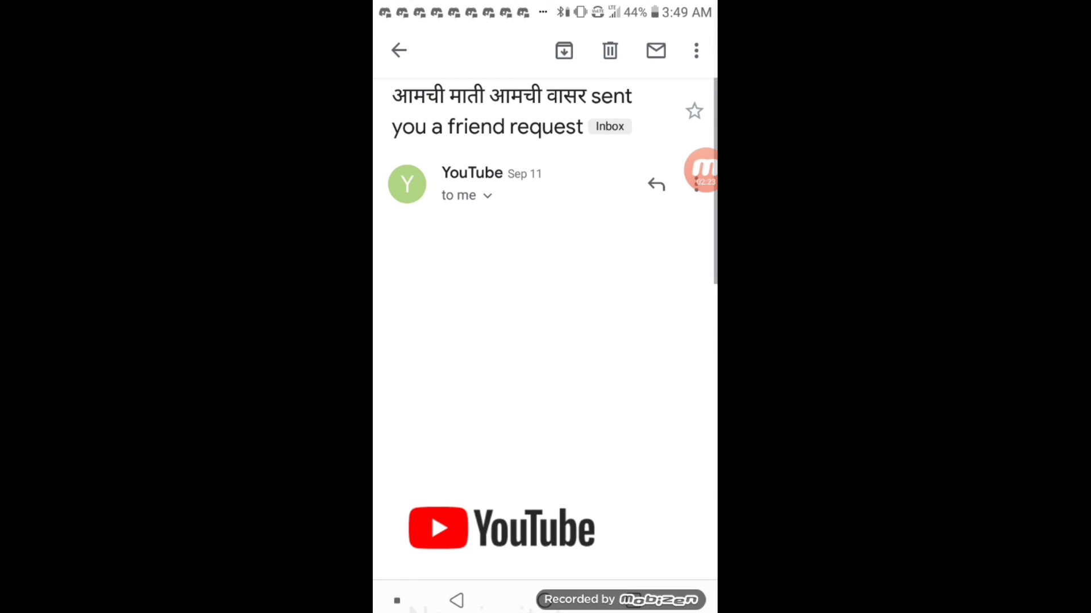
{"action": "left_click", "coordinate": [398, 50]}
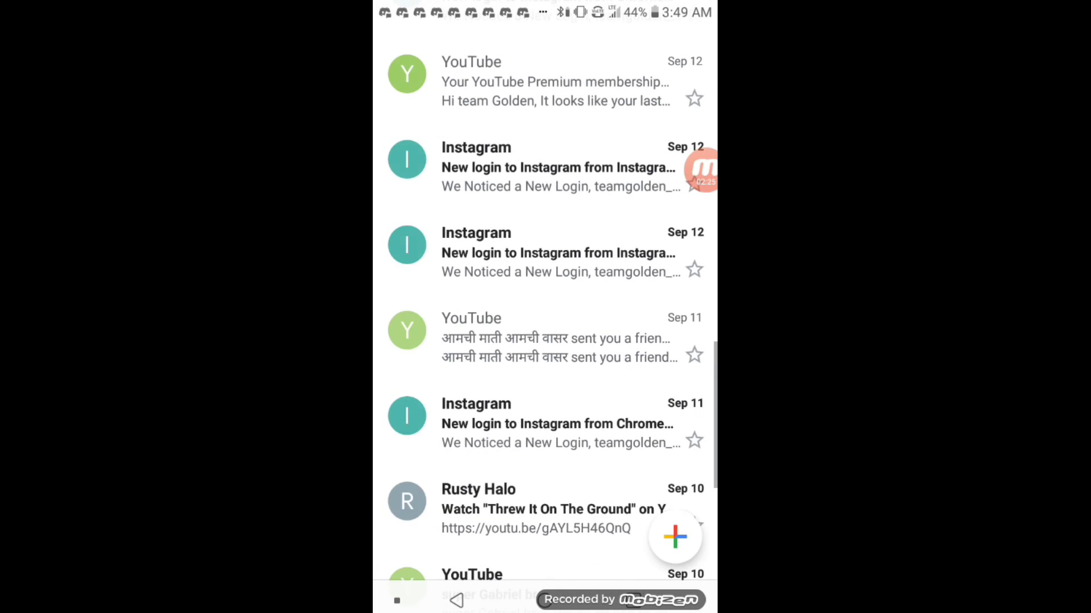
{"action": "scroll", "scroll_direction": "down", "scroll_amount": 3}
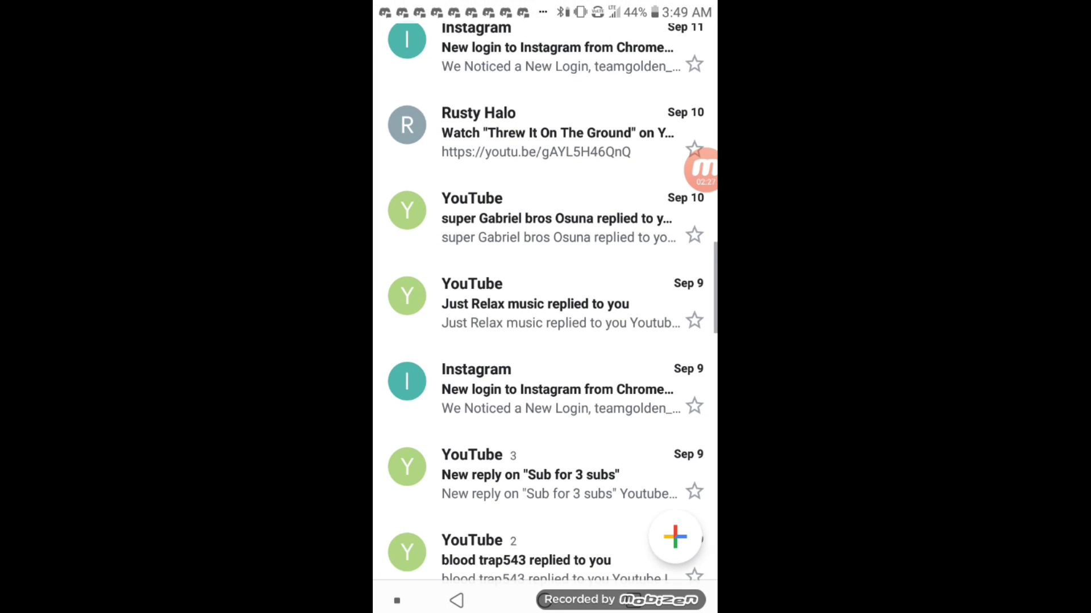
{"action": "scroll", "scroll_direction": "down", "scroll_amount": 3}
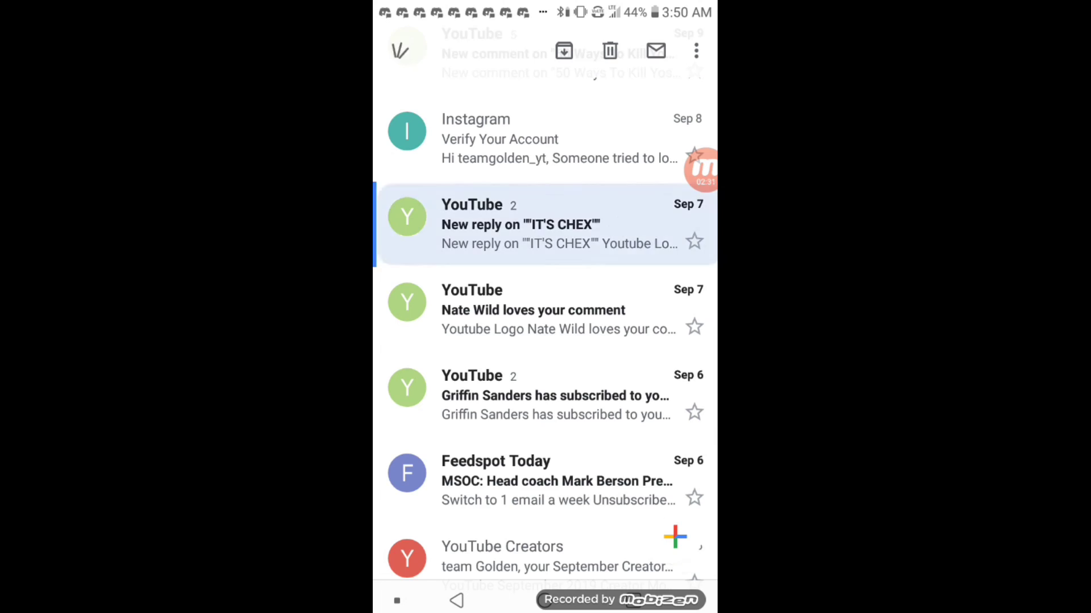
{"action": "left_click", "coordinate": [521, 224]}
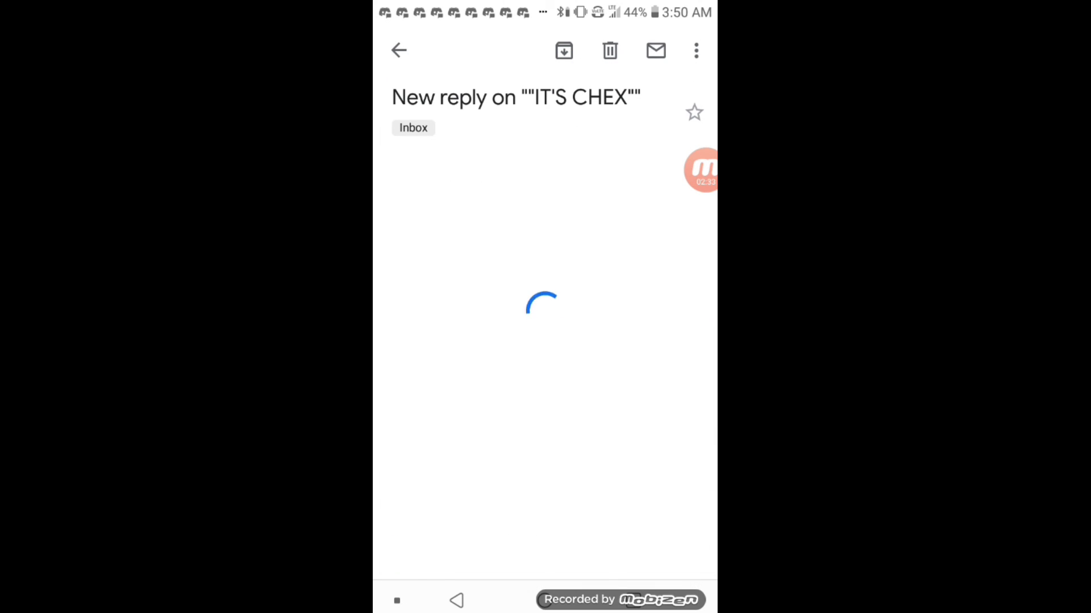